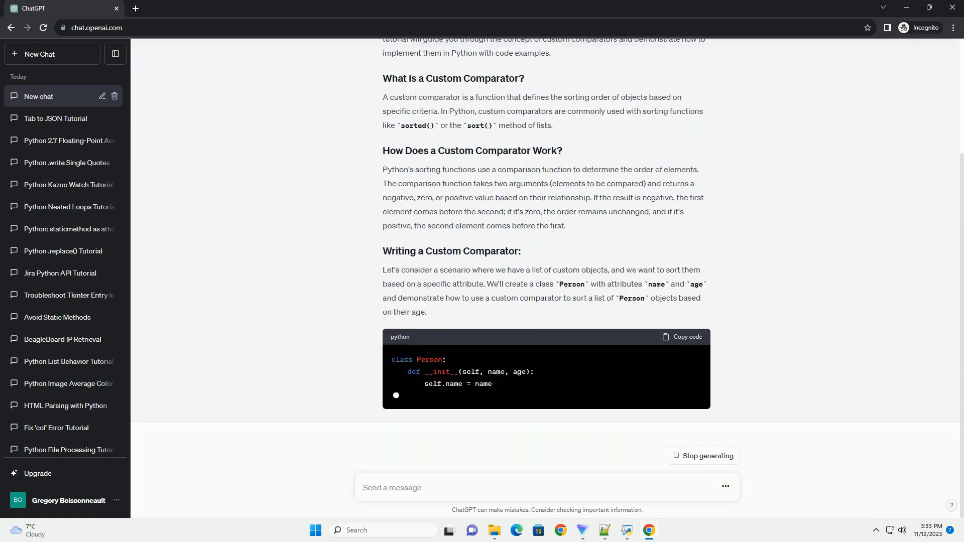
scroll(down, 3)
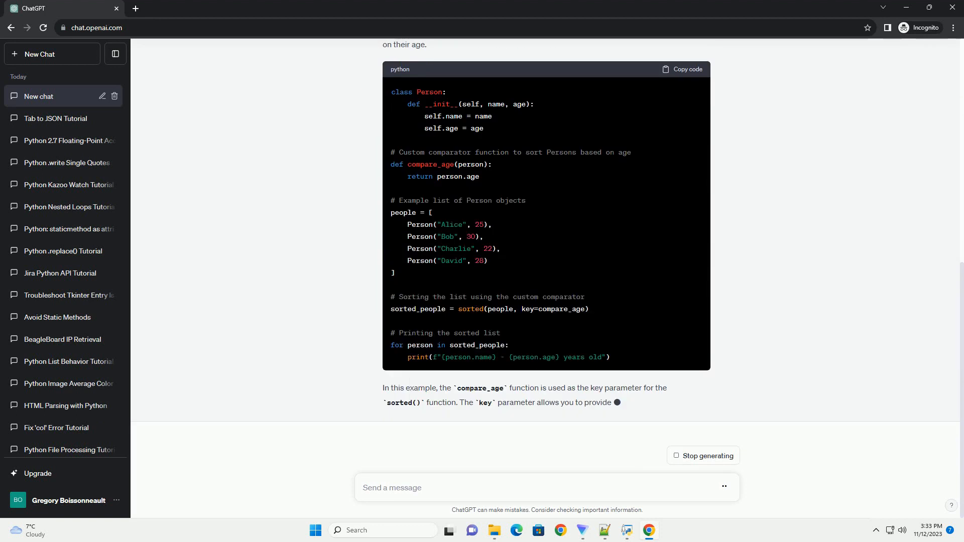